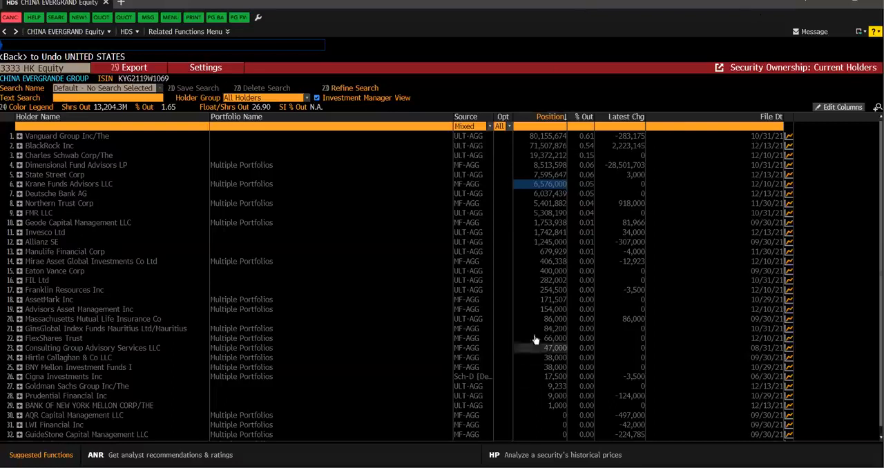
pyautogui.moveTo(38, 135)
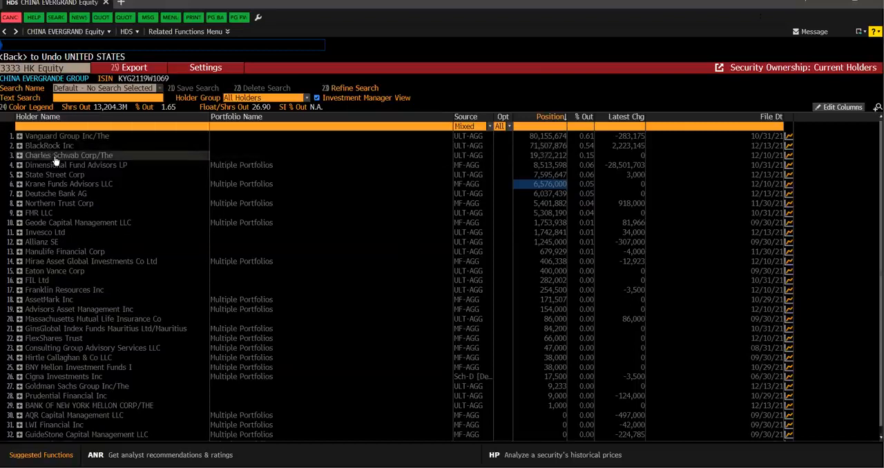
pyautogui.moveTo(56, 174)
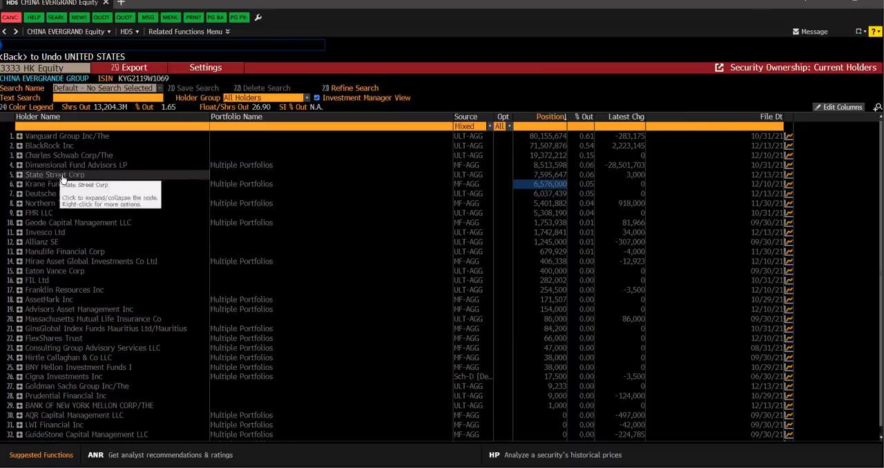
pyautogui.moveTo(76, 203)
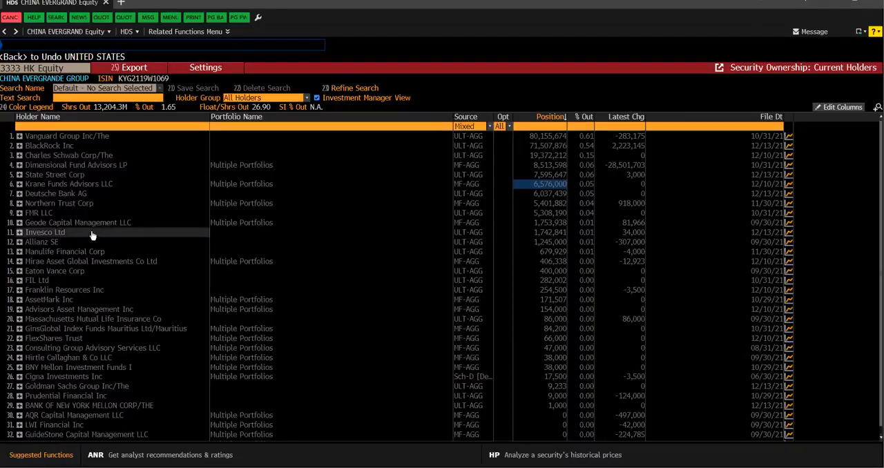
pyautogui.moveTo(86, 280)
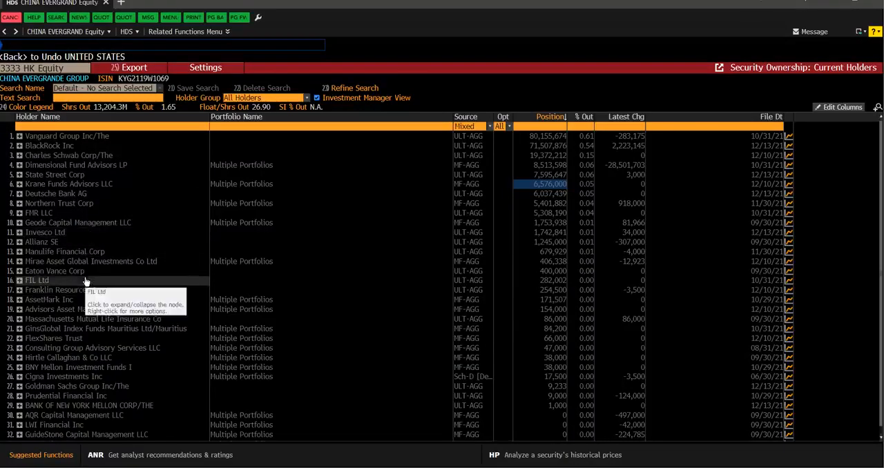
pyautogui.moveTo(93, 337)
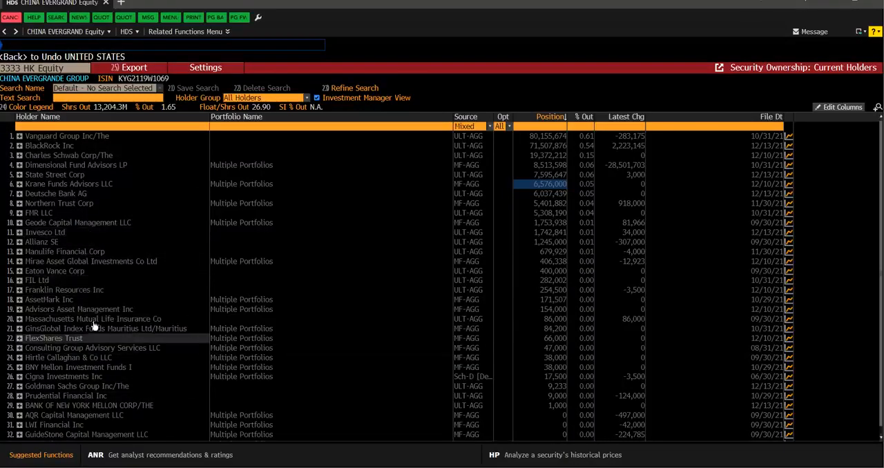
pyautogui.moveTo(96, 317)
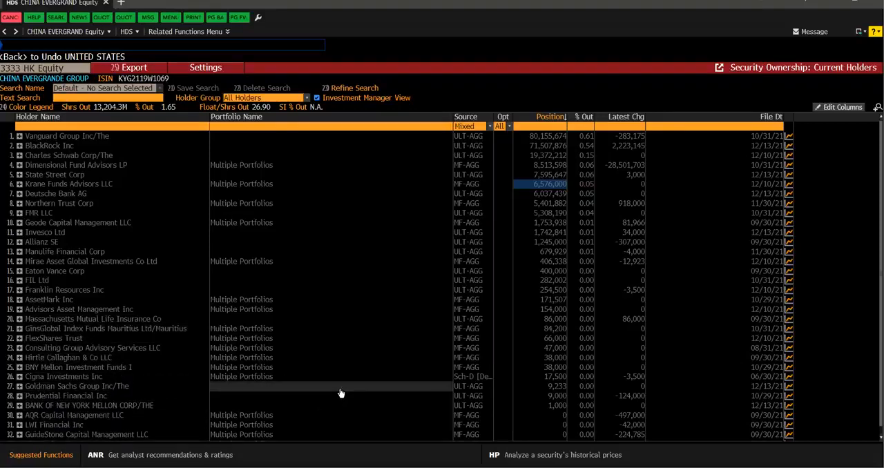
pyautogui.moveTo(477, 393)
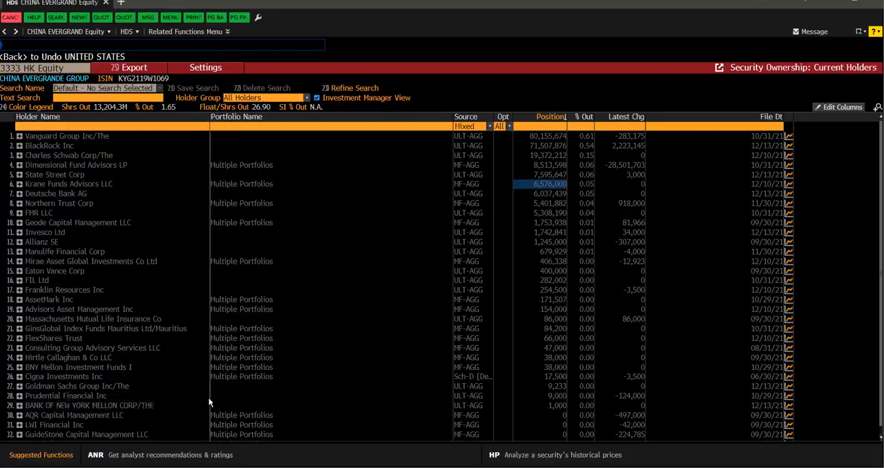
pyautogui.moveTo(237, 401)
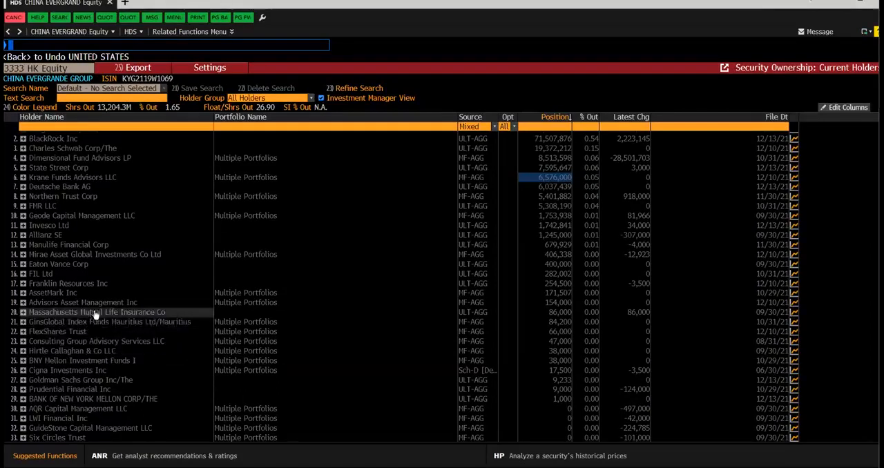
pyautogui.moveTo(81, 186)
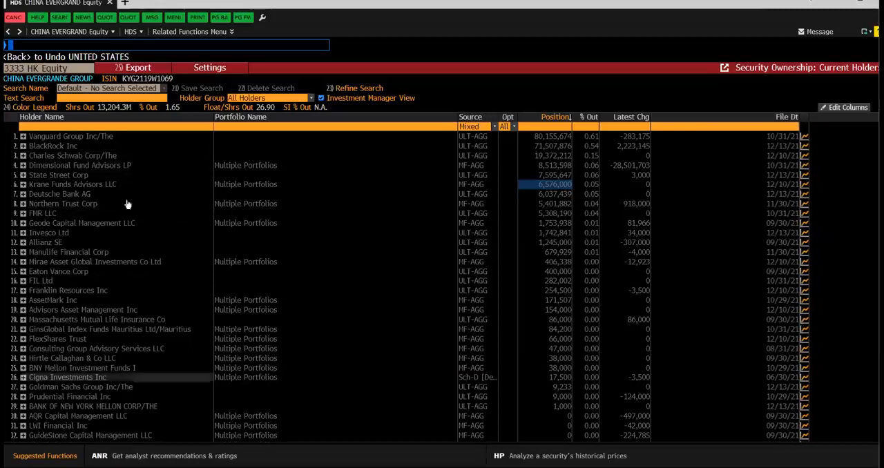
pyautogui.moveTo(122, 146)
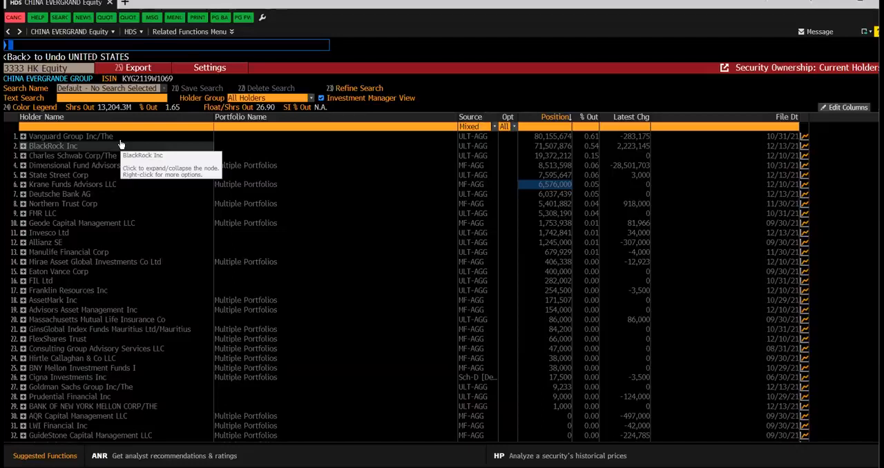
pyautogui.moveTo(569, 102)
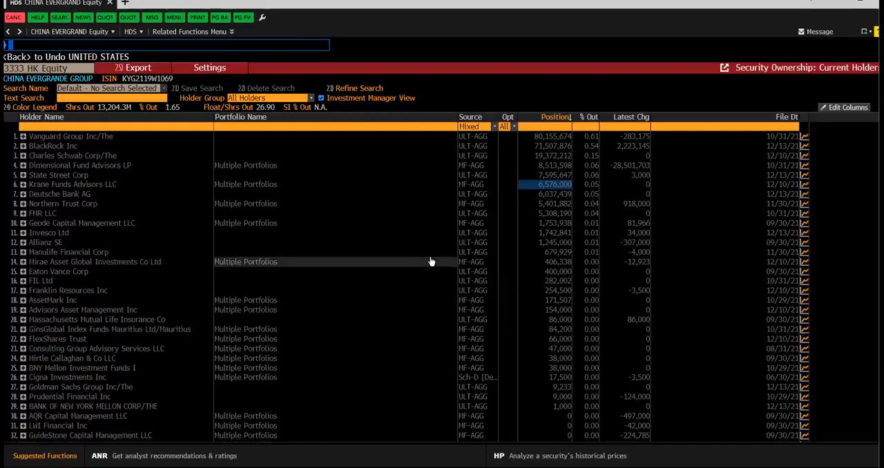
pyautogui.moveTo(430, 261)
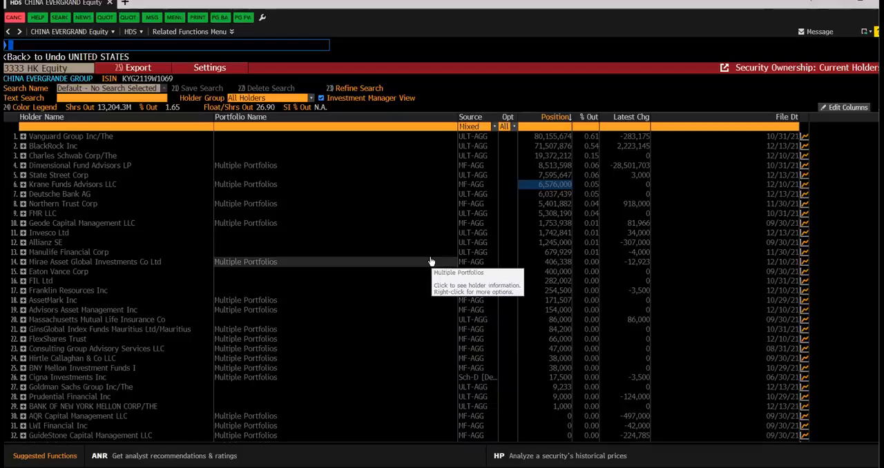
pyautogui.moveTo(441, 254)
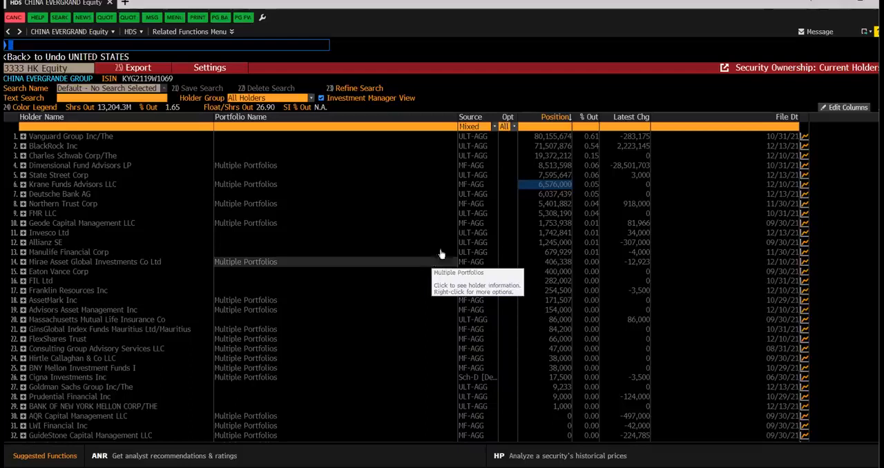
pyautogui.moveTo(442, 254)
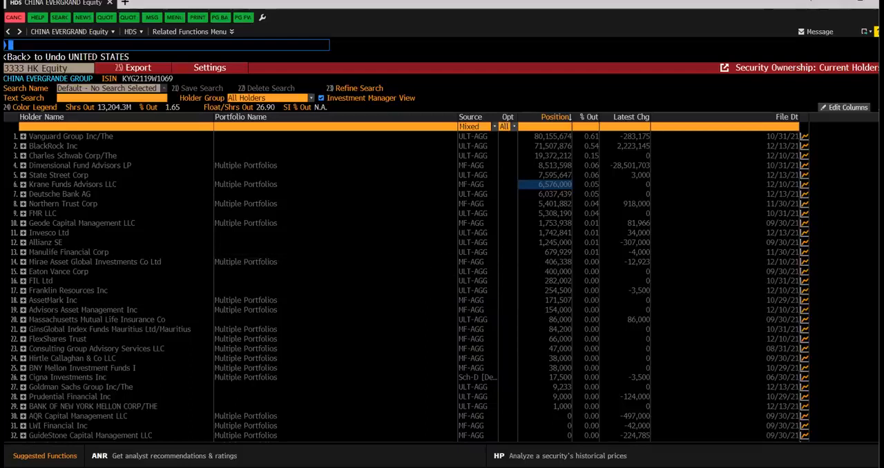
pyautogui.moveTo(541, 205)
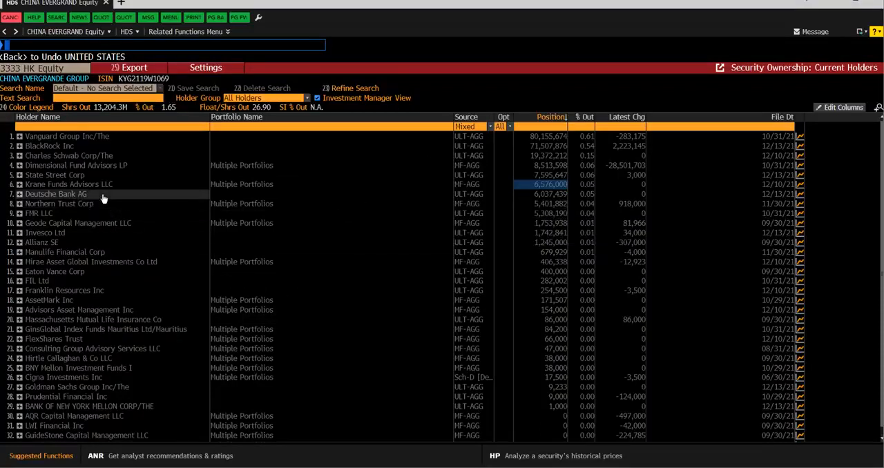
pyautogui.moveTo(103, 198)
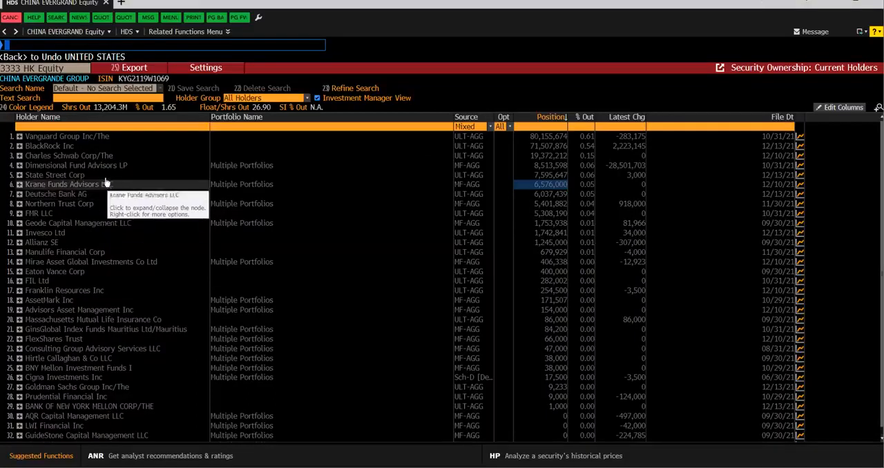
pyautogui.moveTo(103, 173)
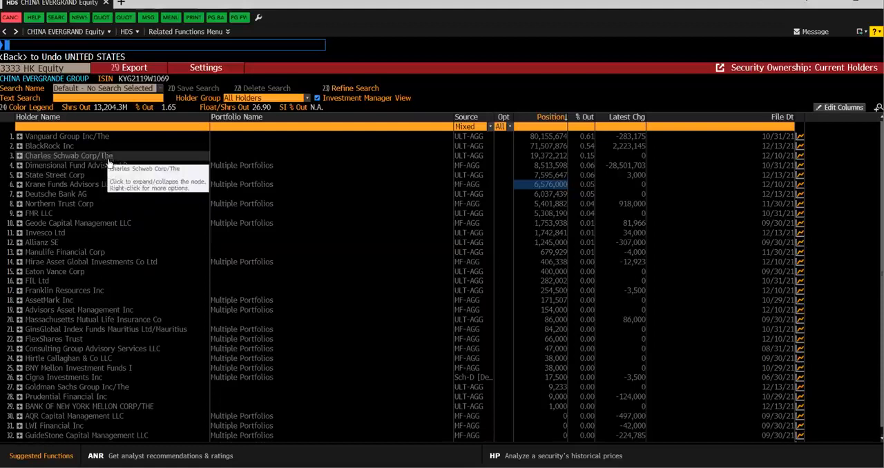
pyautogui.moveTo(99, 147)
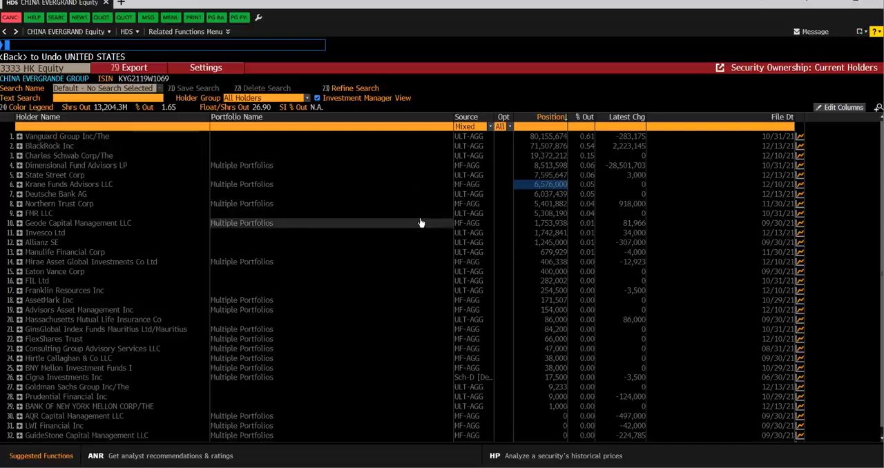
# Sort the China Evergrande current holders table by File Dt, newest filings first.
pyautogui.write('B')
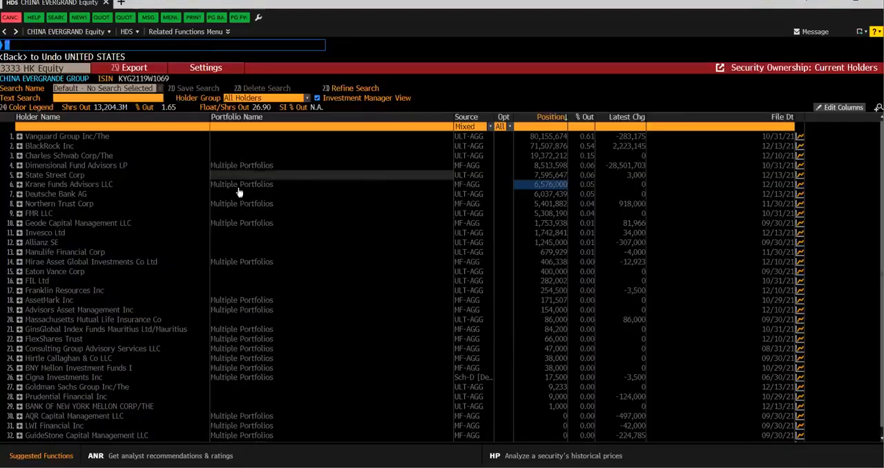
pyautogui.moveTo(242, 205)
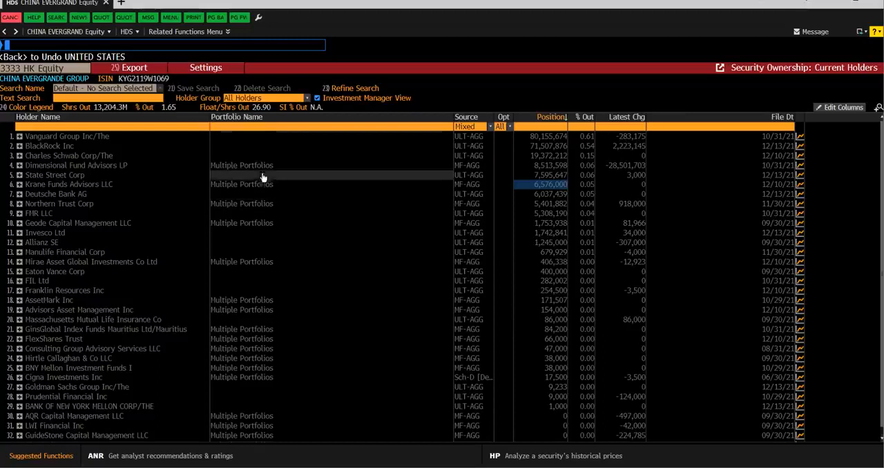
pyautogui.moveTo(268, 154)
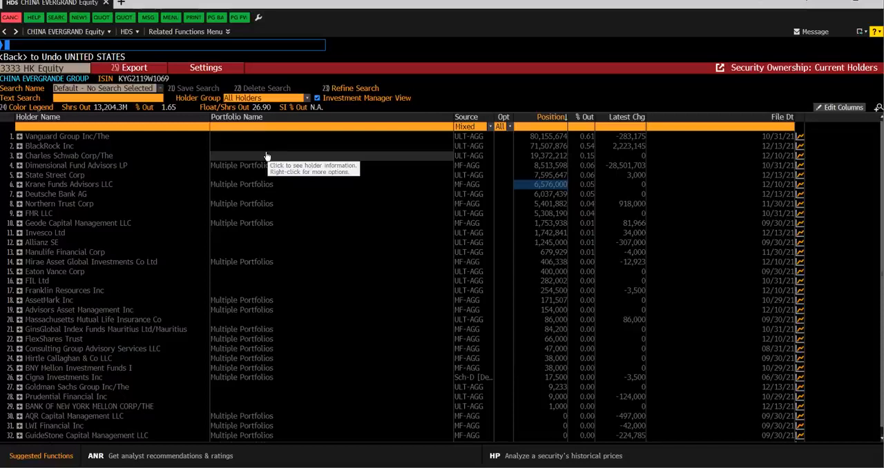
pyautogui.moveTo(273, 173)
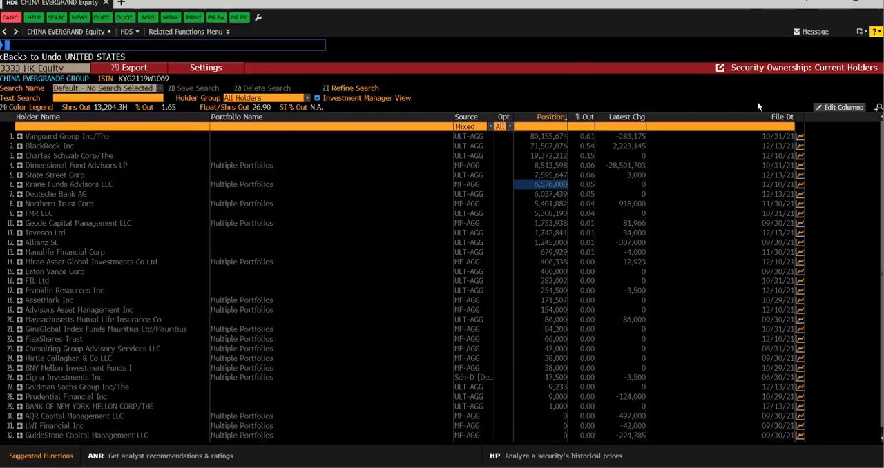
pyautogui.click(782, 116)
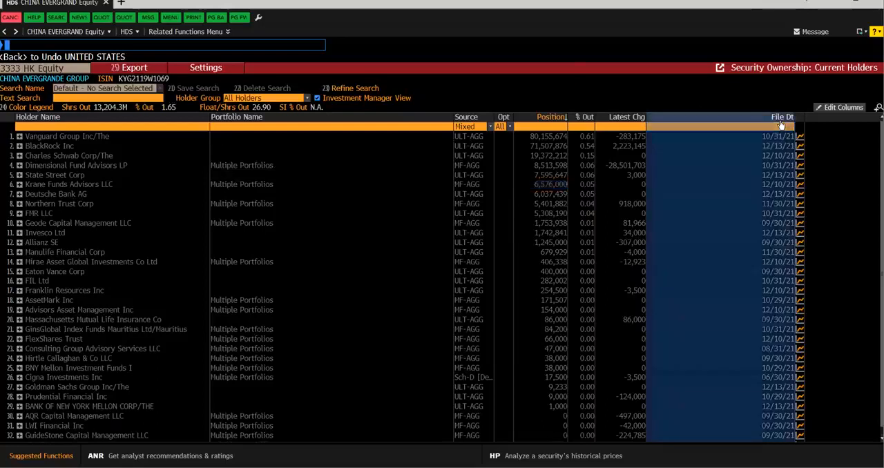
pyautogui.click(781, 116)
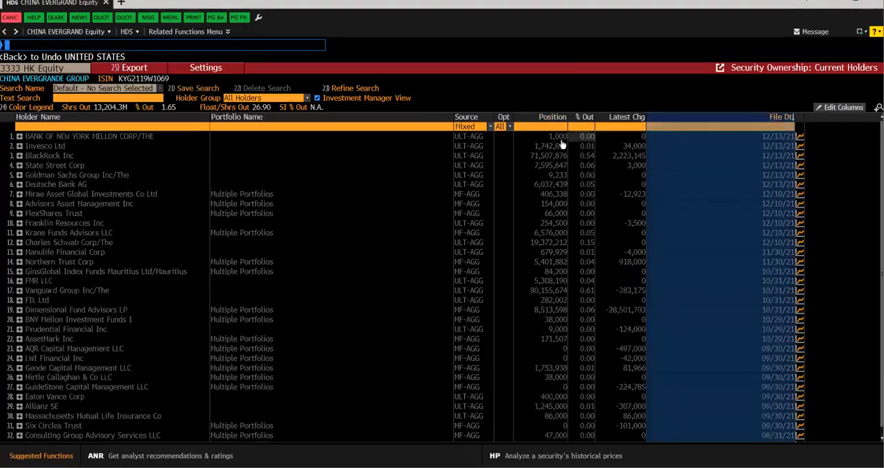
pyautogui.moveTo(545, 154)
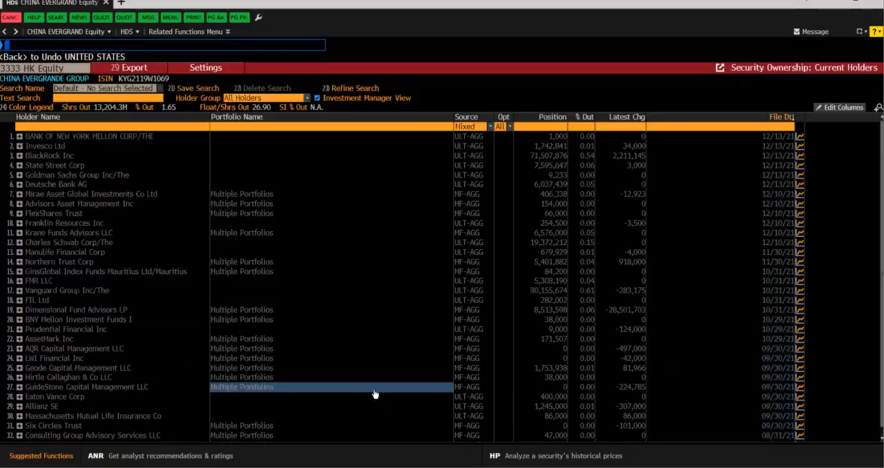
pyautogui.doubleClick(85, 386)
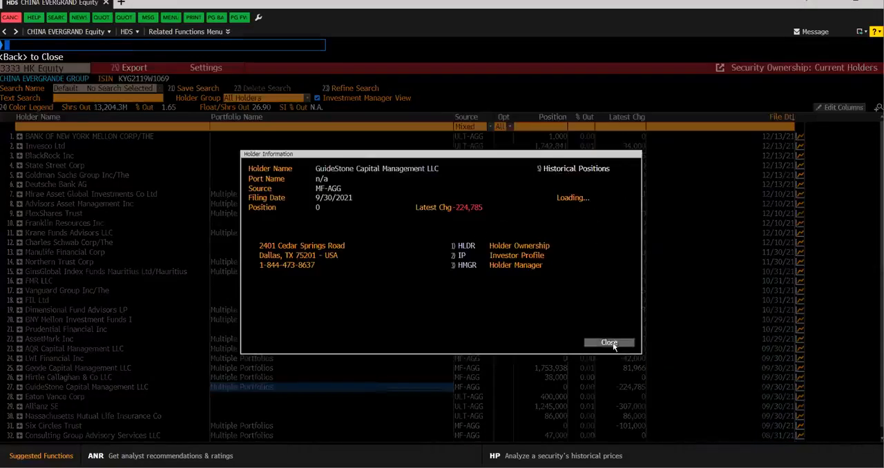
pyautogui.click(609, 342)
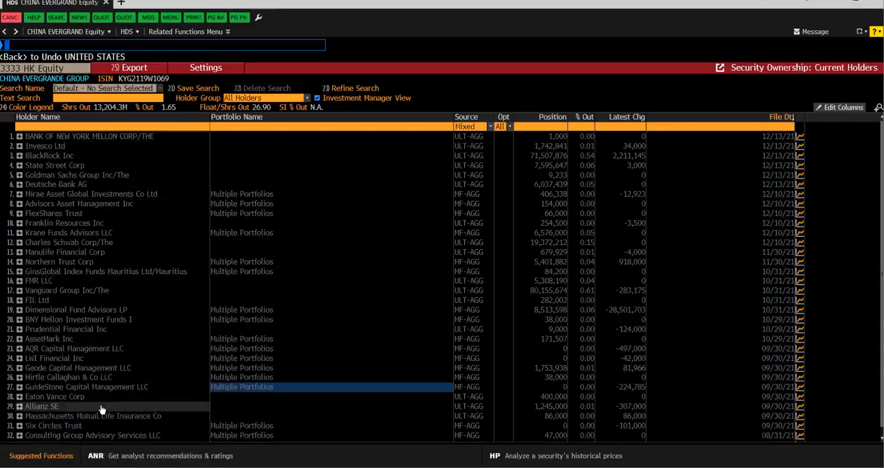
pyautogui.scroll(-3)
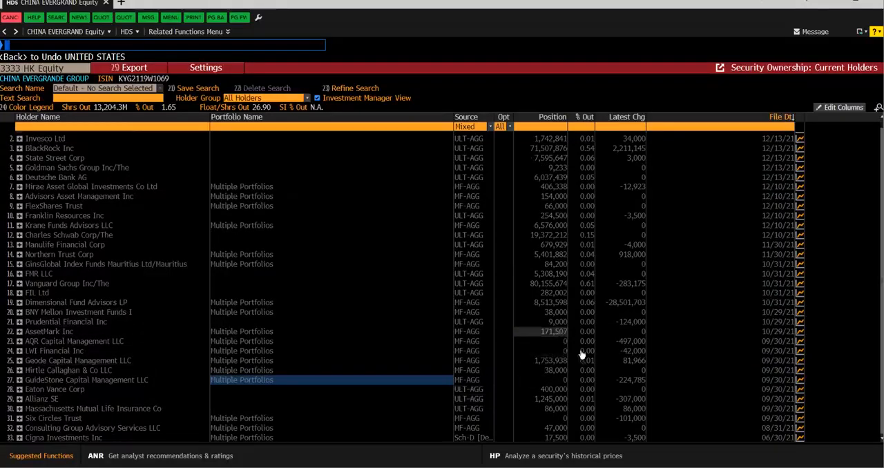
pyautogui.moveTo(566, 414)
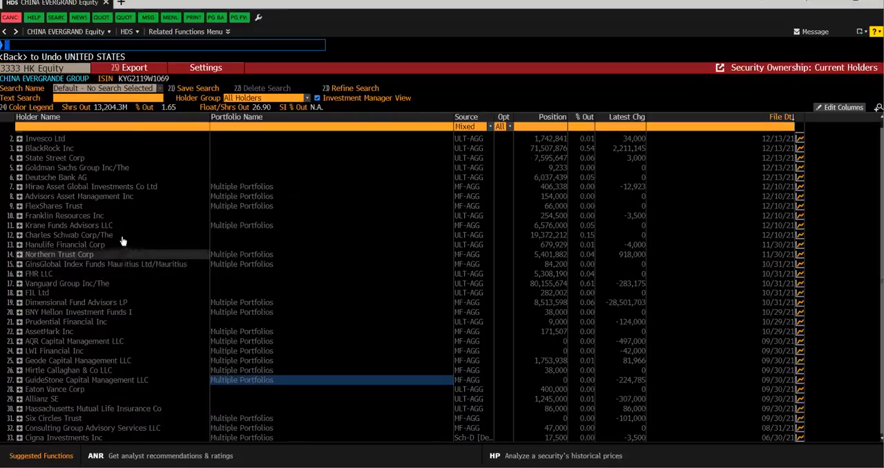
pyautogui.moveTo(97, 232)
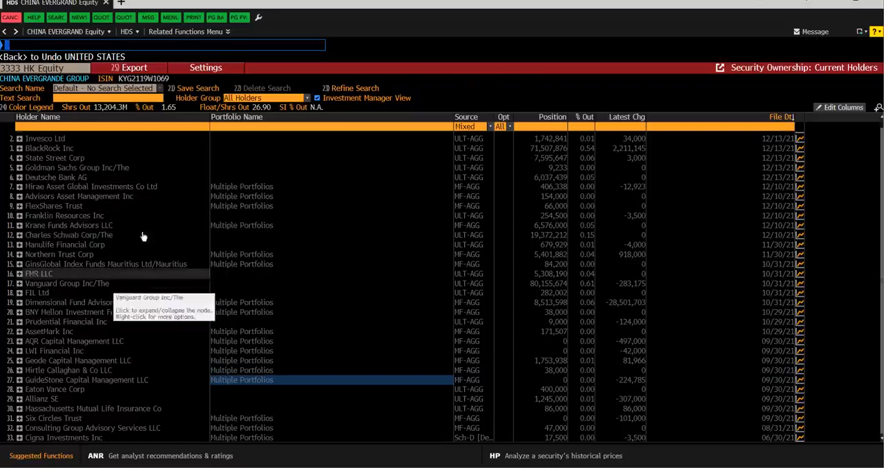
pyautogui.moveTo(497, 178)
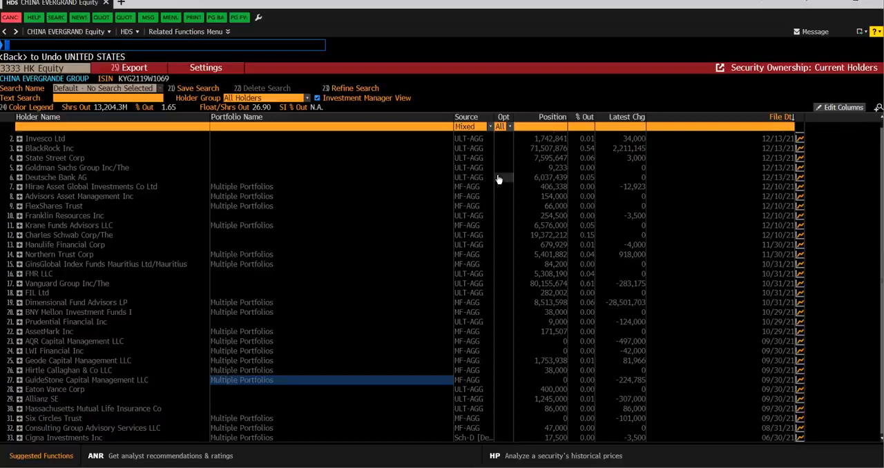
pyautogui.moveTo(649, 56)
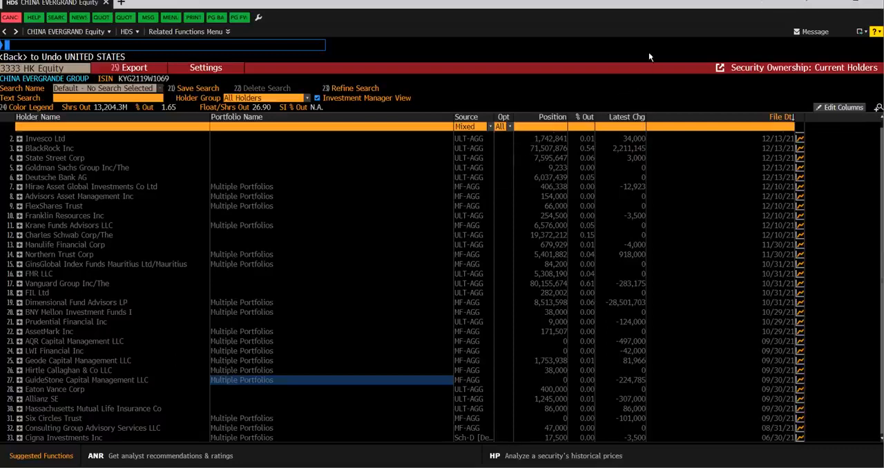